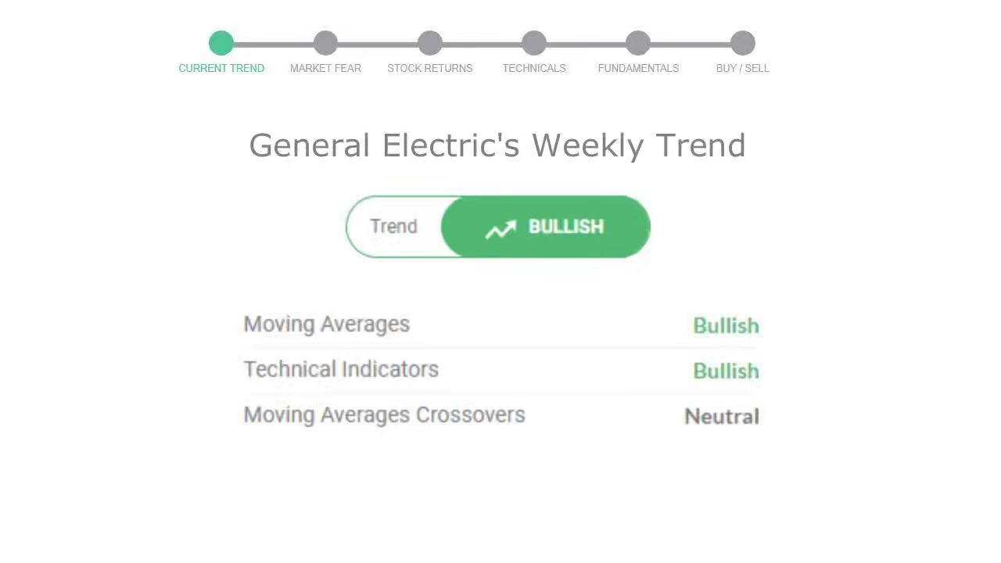
Advance from the Current Trend slide to the Market Fear gauge showing 71, Greed
{"action": "left_click", "coordinate": [325, 43]}
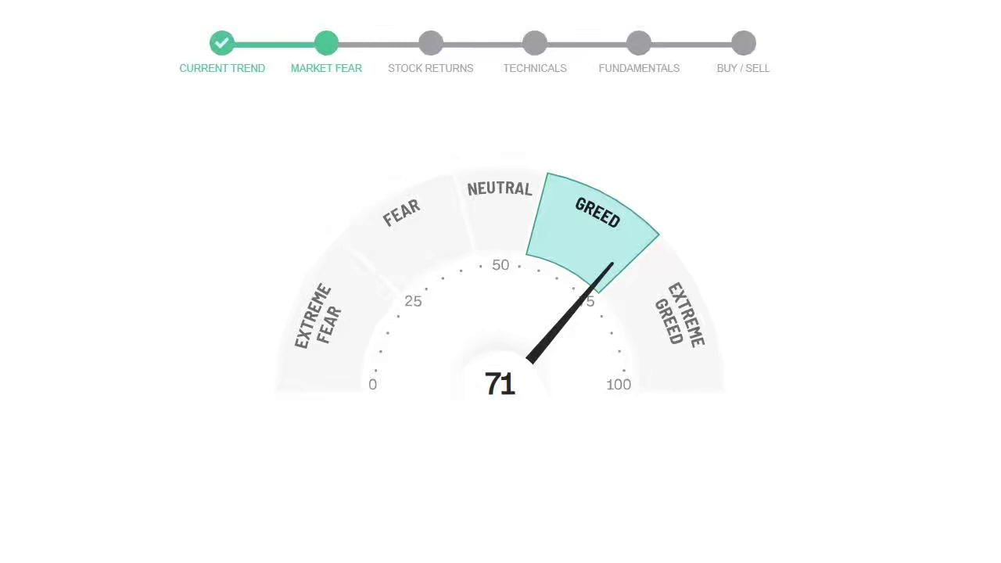
{"action": "left_click", "coordinate": [430, 43]}
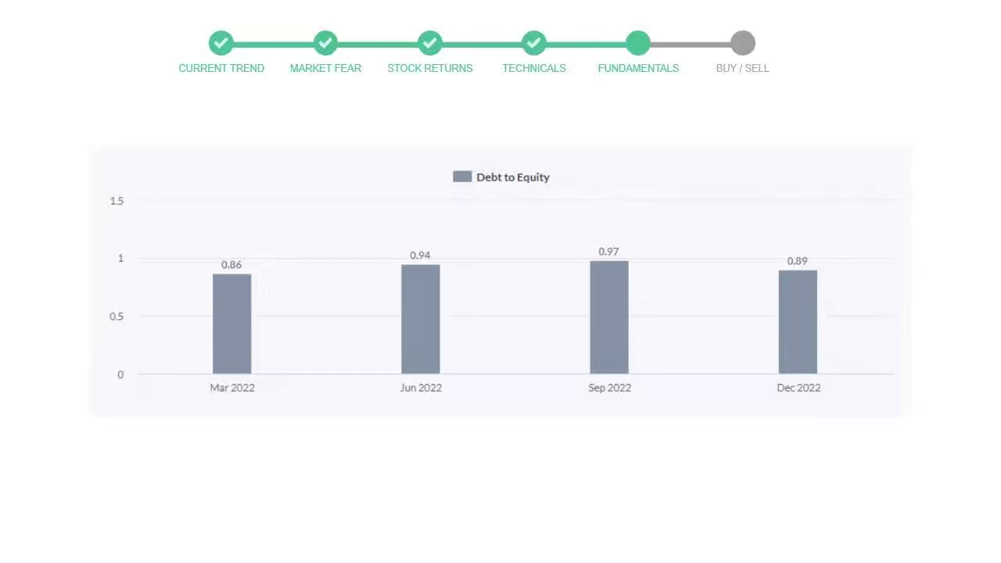
Jump from the debt-to-equity chart to the Buy/Sell verdict: Buy, 13 buy, 10 neutral, 3 sell
{"action": "left_click", "coordinate": [743, 43]}
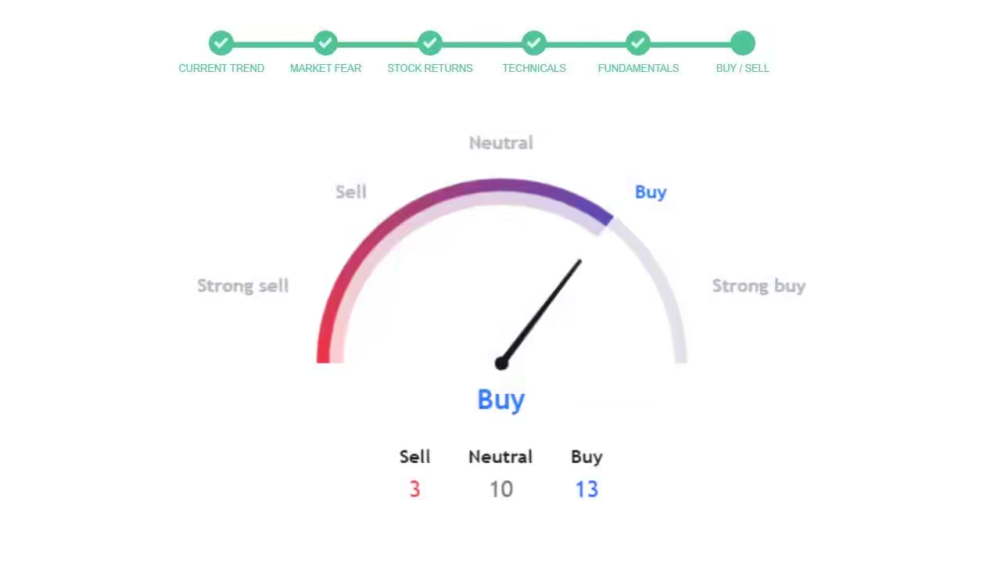